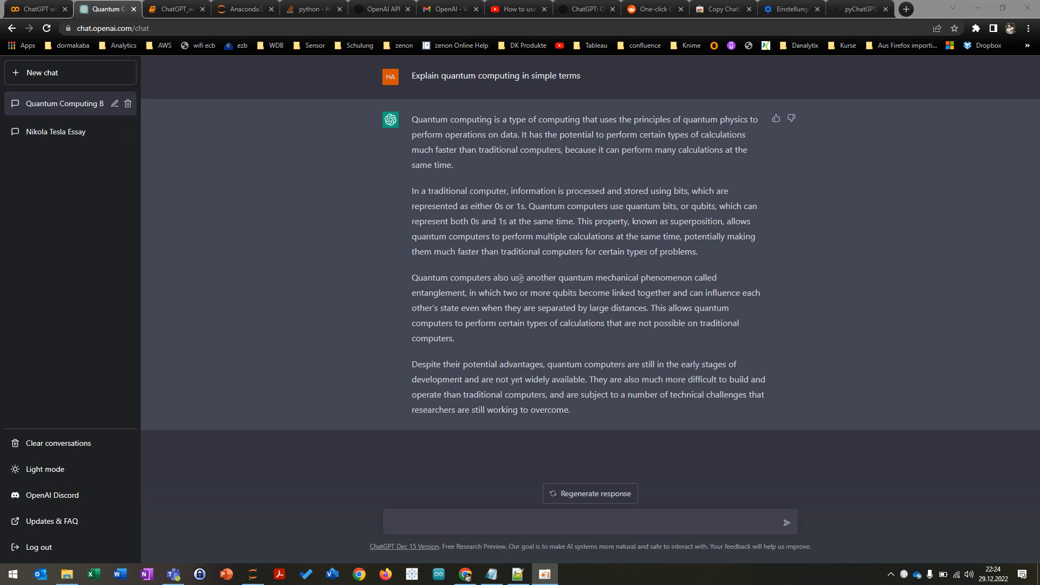
mouse_move(435, 354)
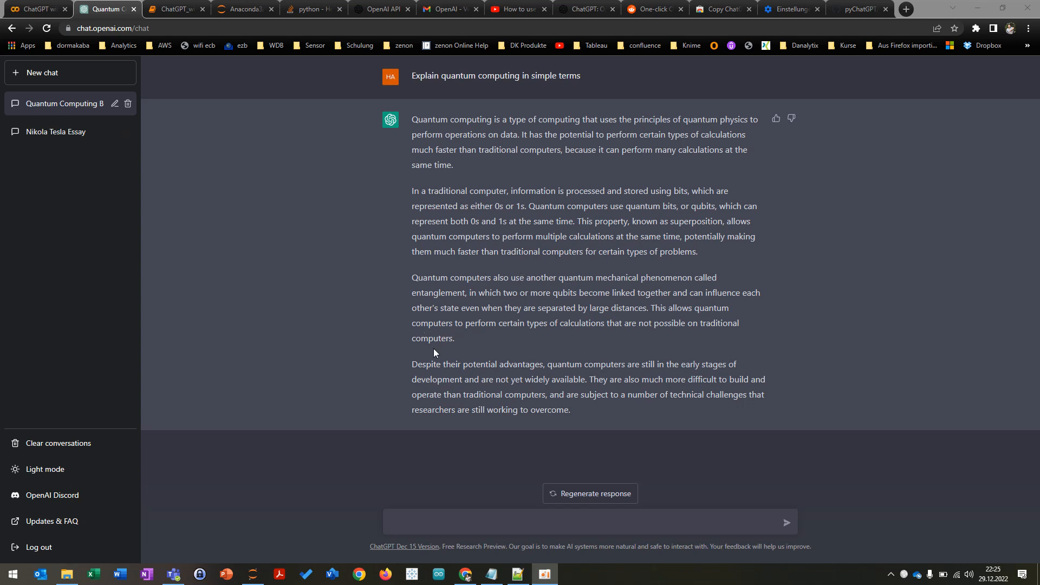
mouse_move(454, 359)
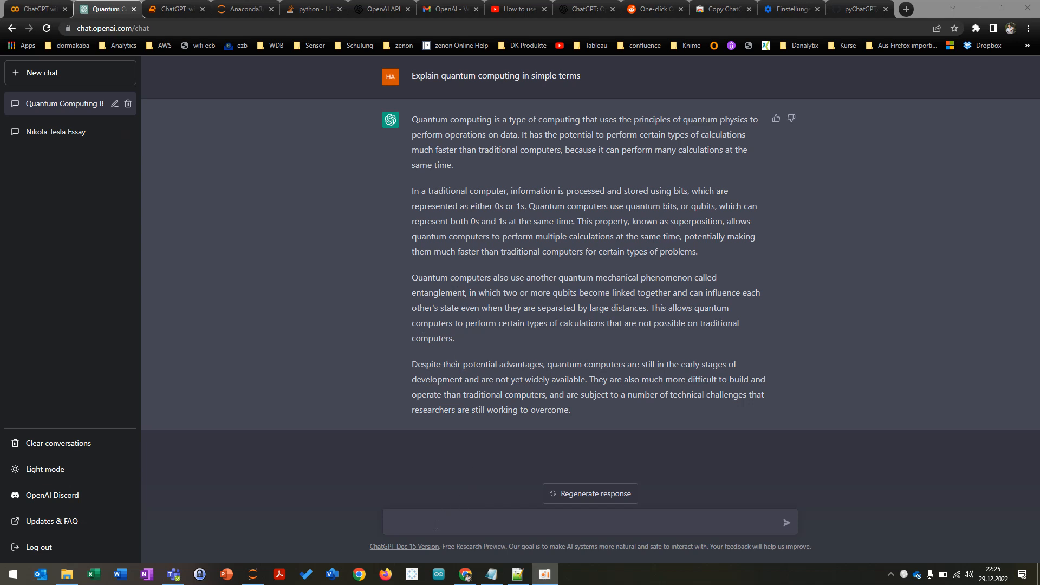
mouse_move(527, 88)
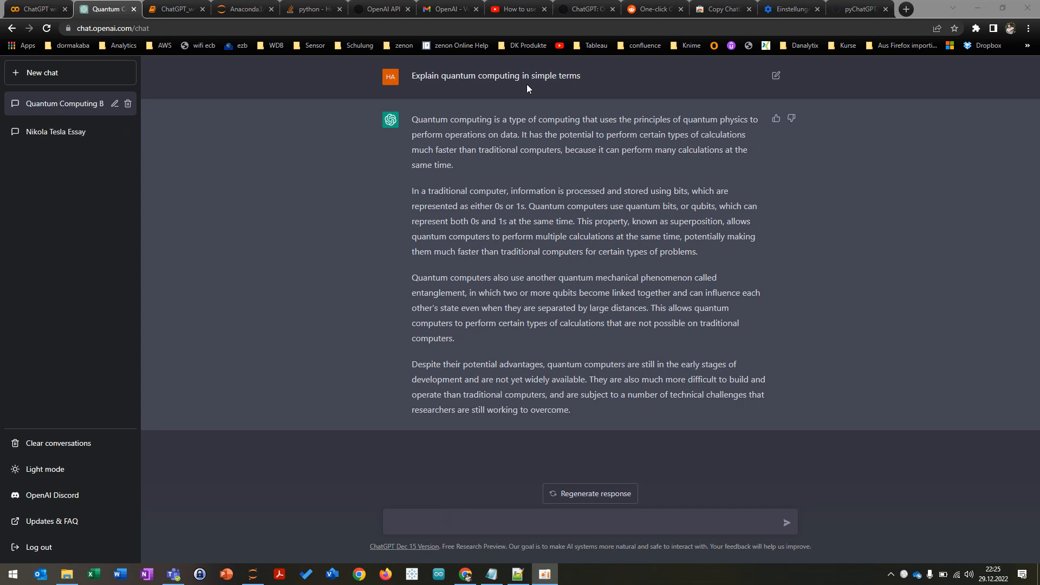
mouse_move(463, 255)
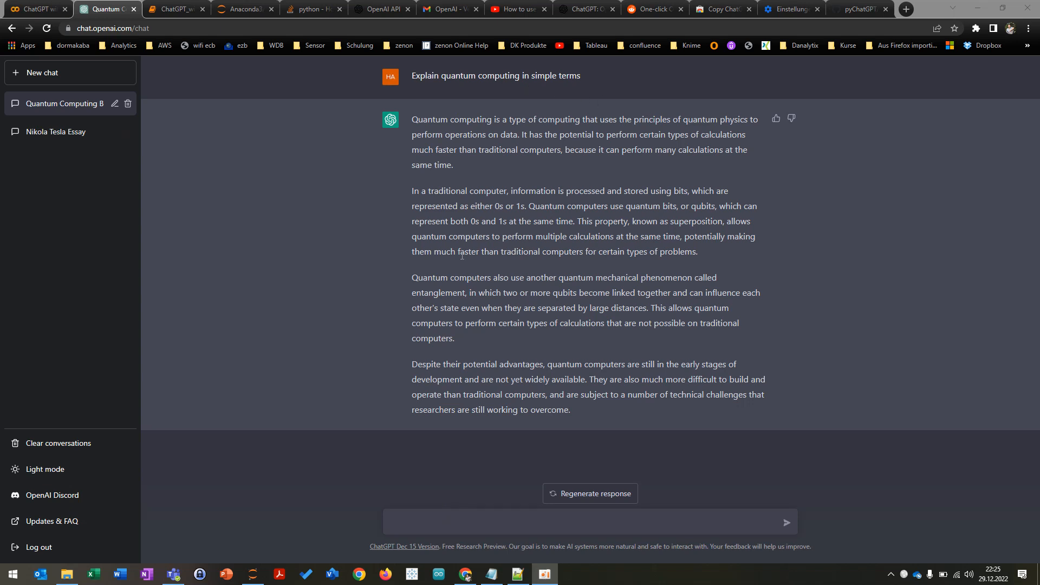
mouse_move(650, 469)
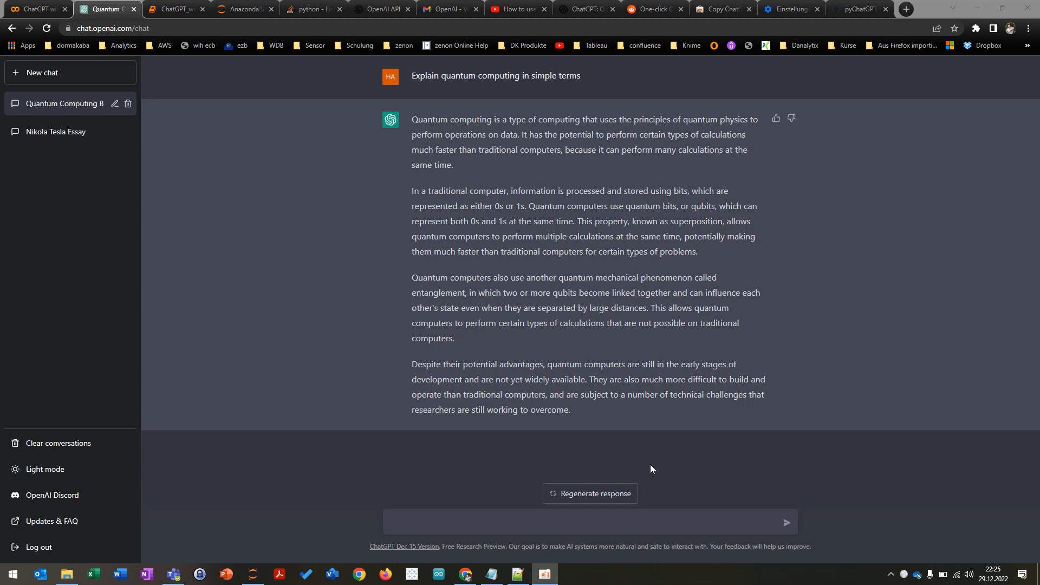
mouse_move(419, 337)
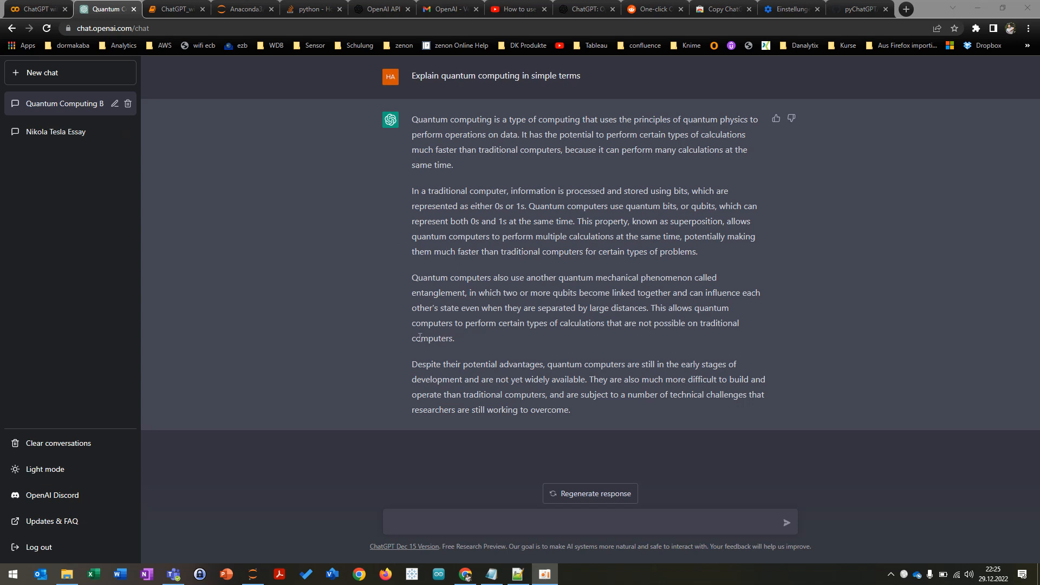
Scroll through the notebook's session_token cell and the send_message output with the Tesla essay.
click(414, 523)
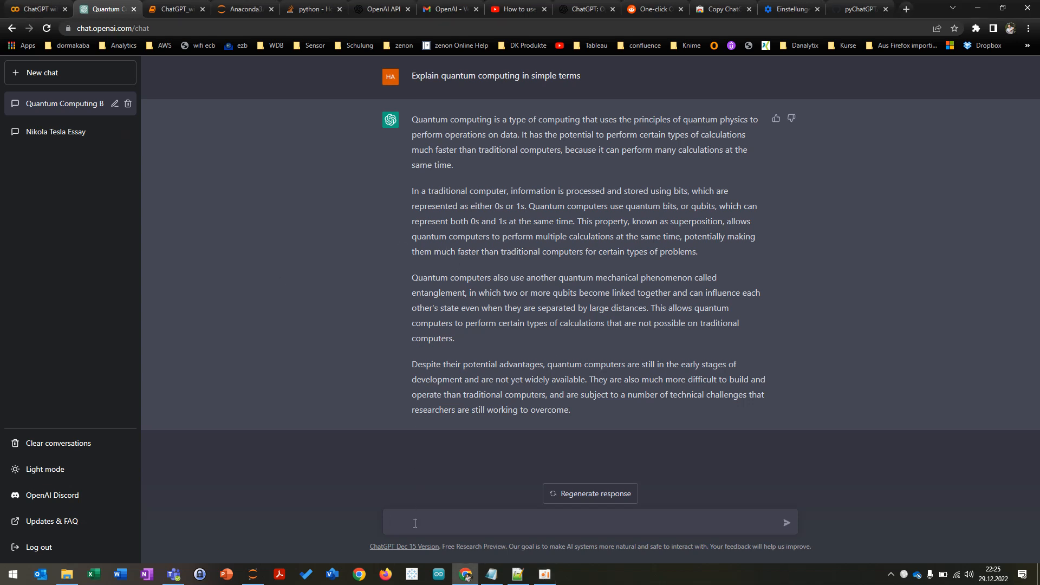
mouse_move(168, 147)
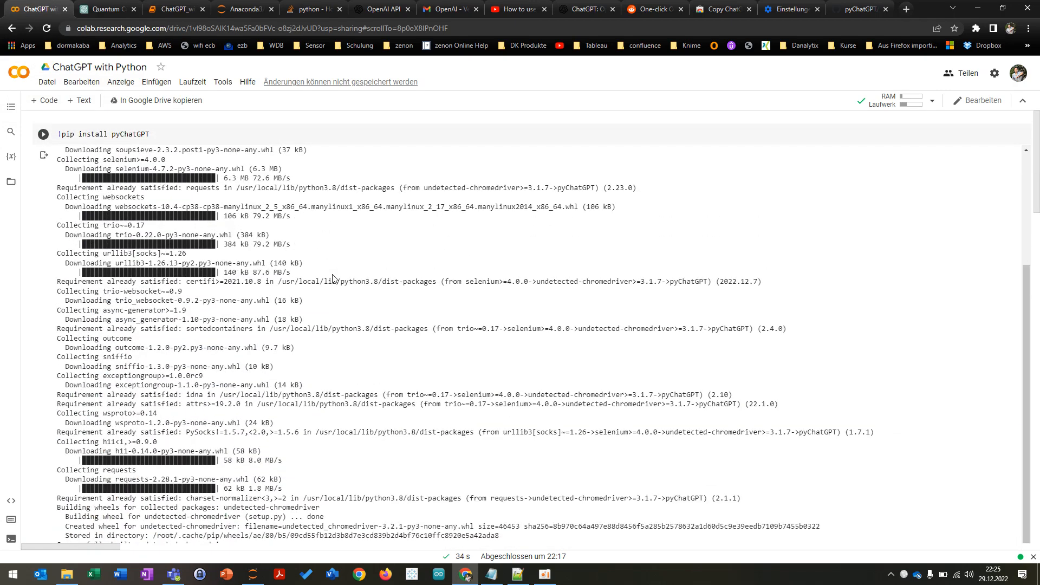
mouse_move(185, 131)
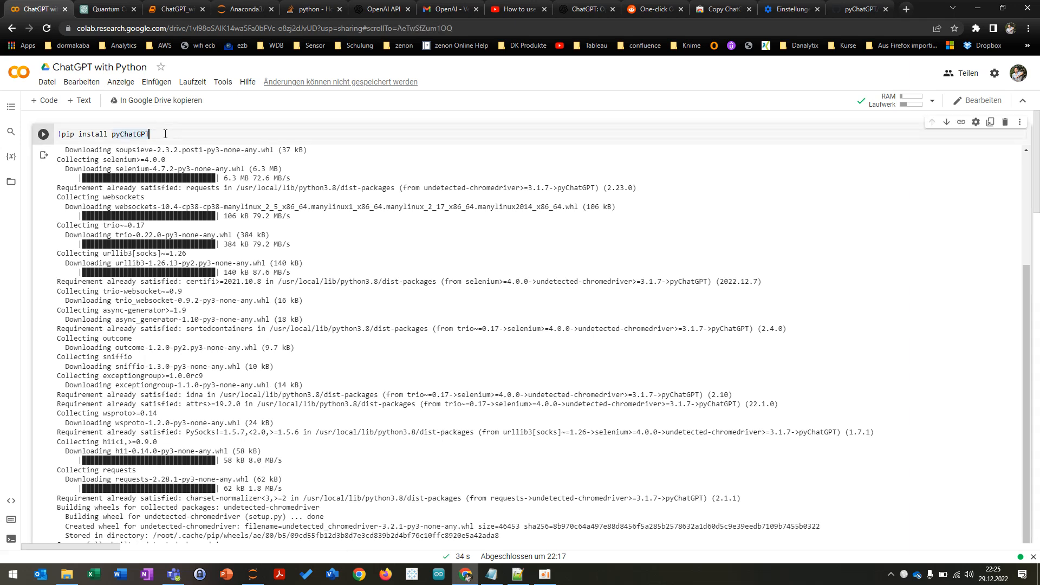
scroll(down, 3)
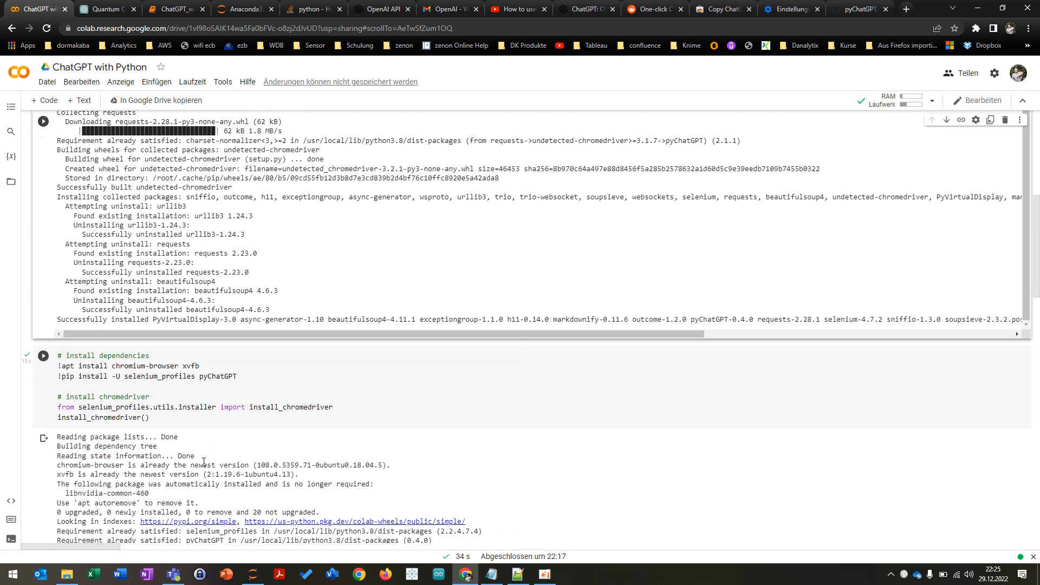
mouse_move(324, 378)
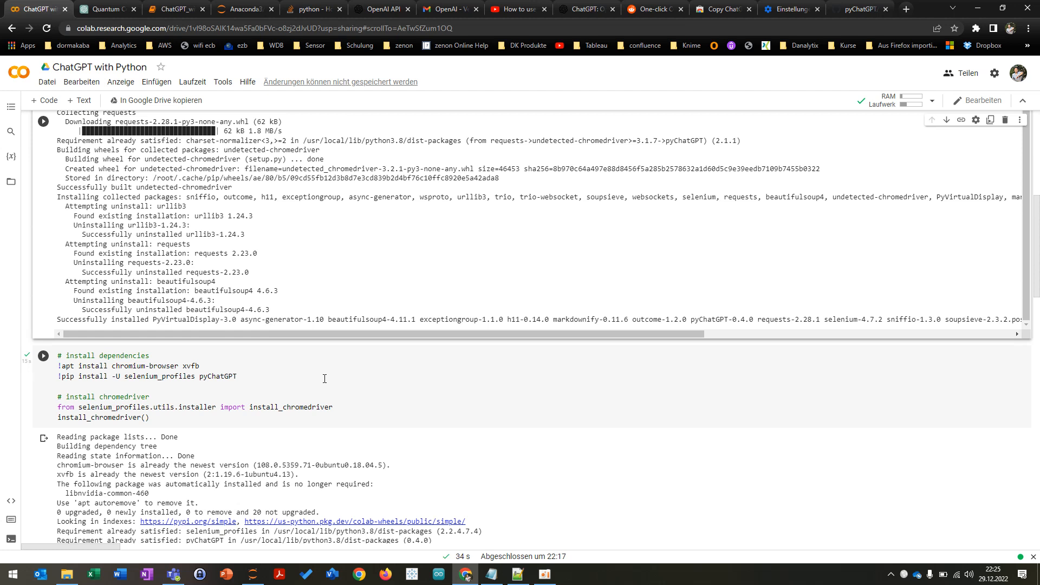
scroll(down, 3)
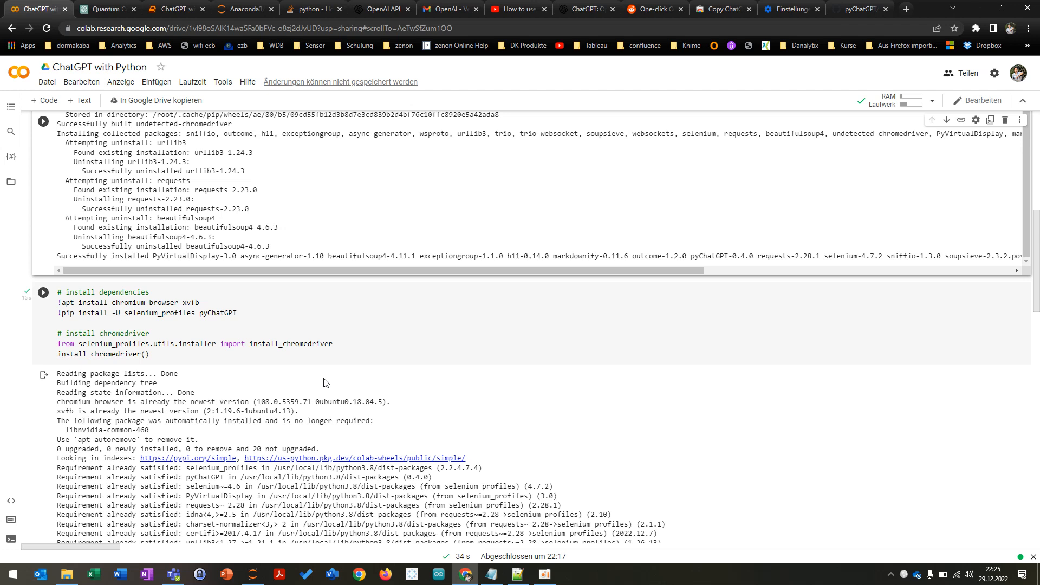
scroll(down, 3)
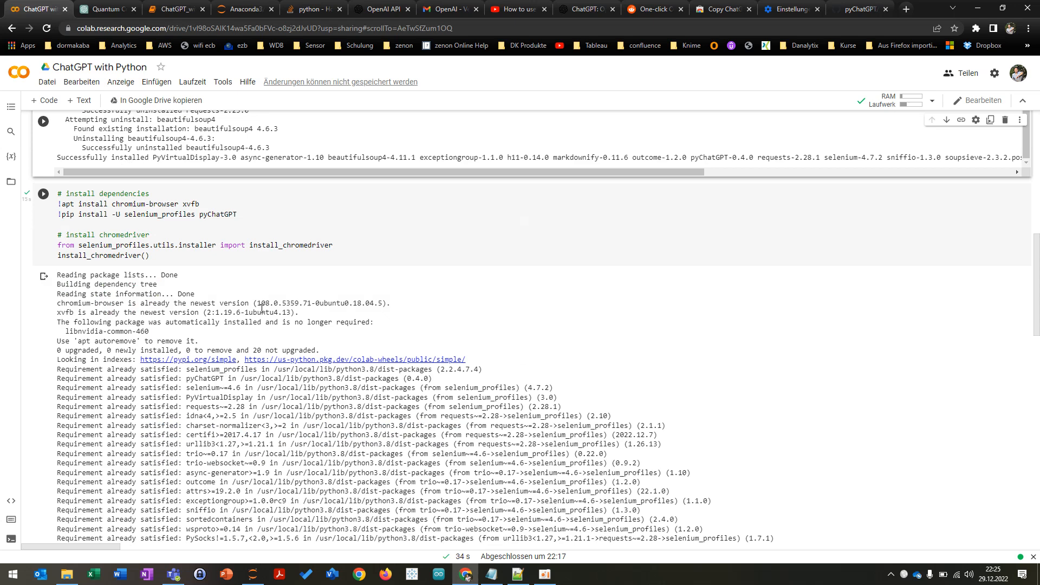
scroll(down, 3)
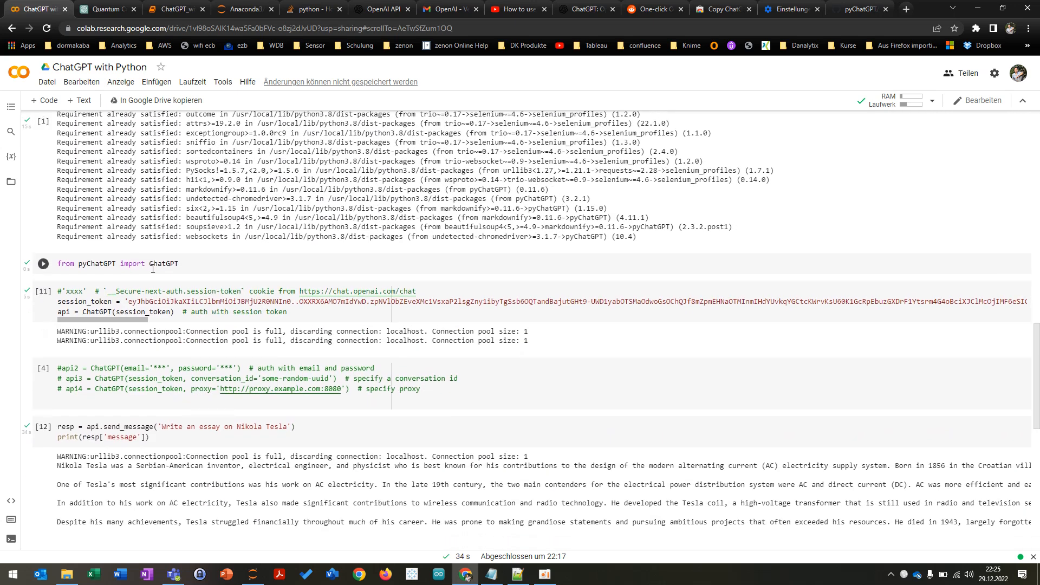
mouse_move(209, 280)
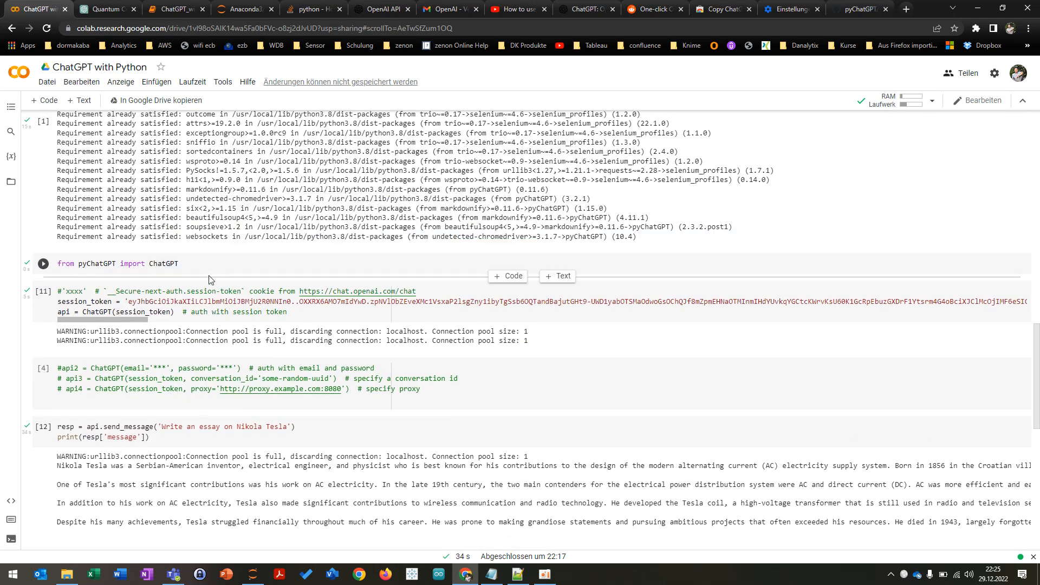
mouse_move(163, 264)
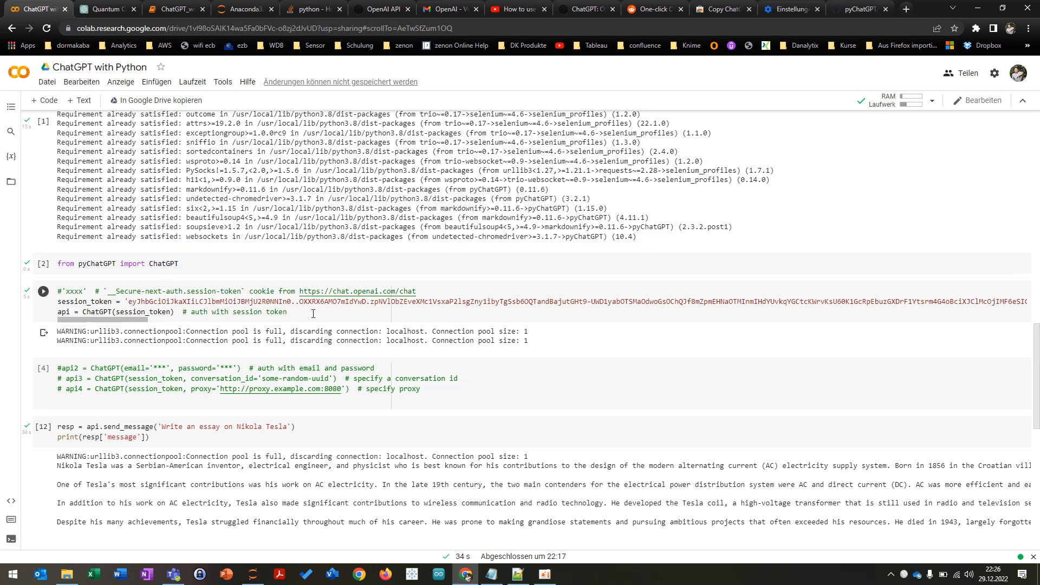
click(312, 312)
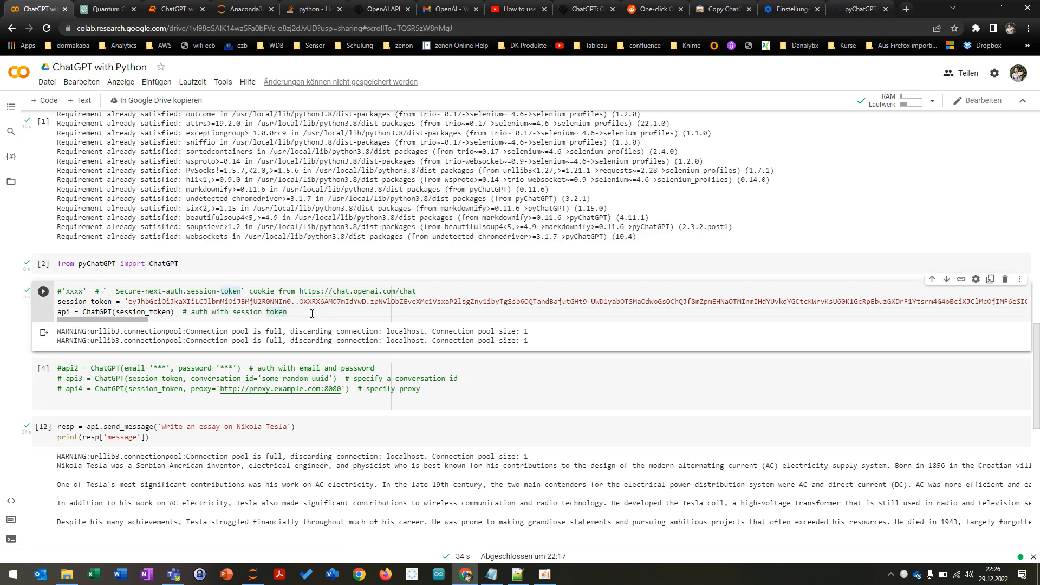
mouse_move(106, 9)
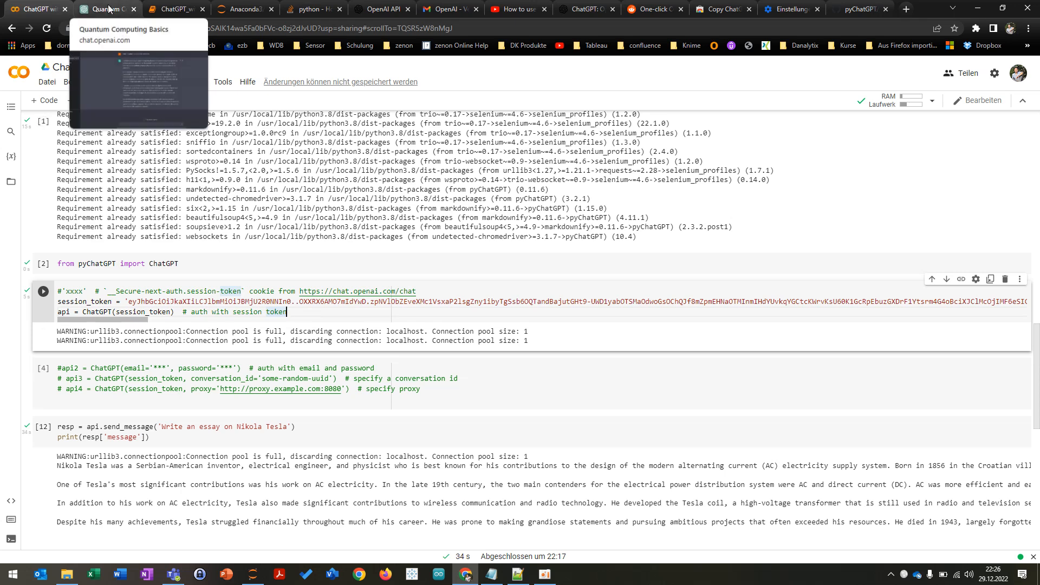
Show the __Secure-next-auth.session-token cookie value for chat.openai.com in DevTools.
click(106, 9)
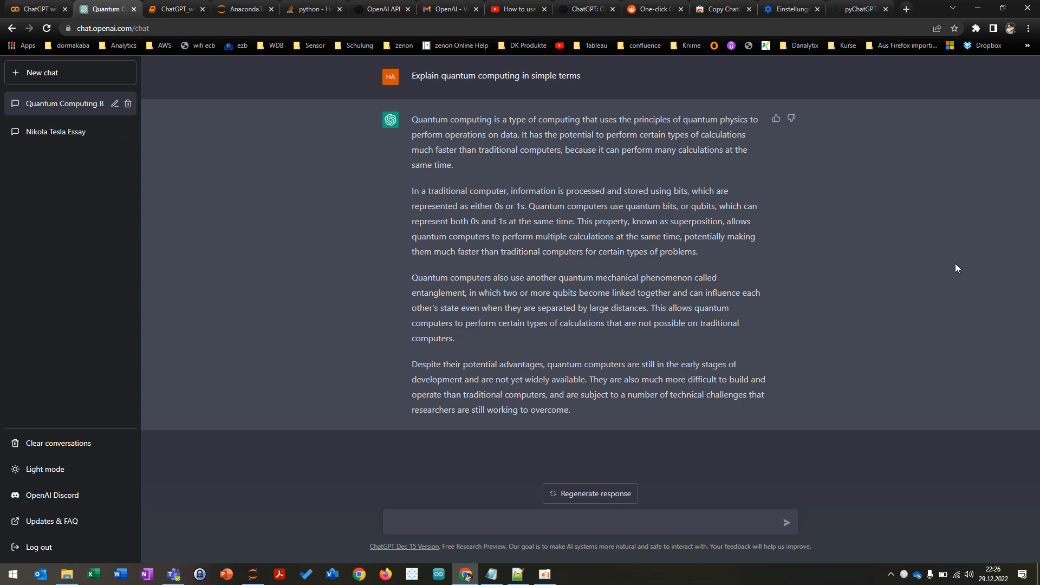
key(F12)
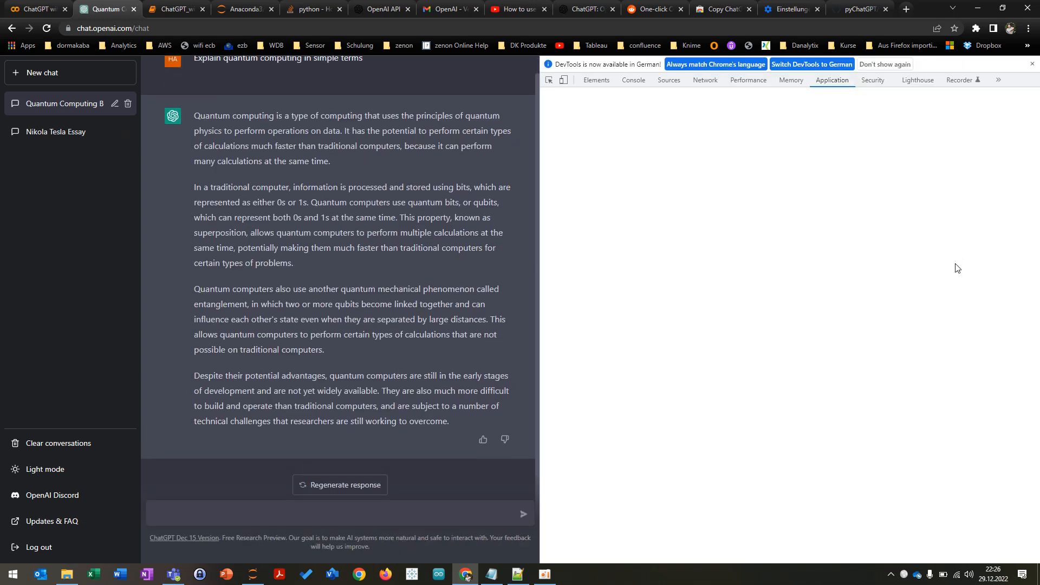
click(601, 219)
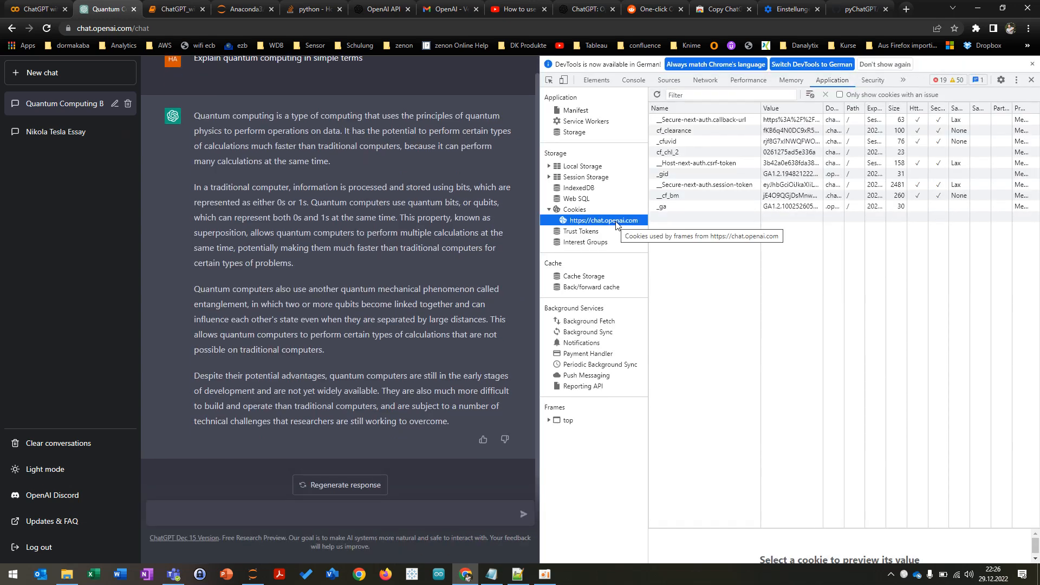
mouse_move(676, 189)
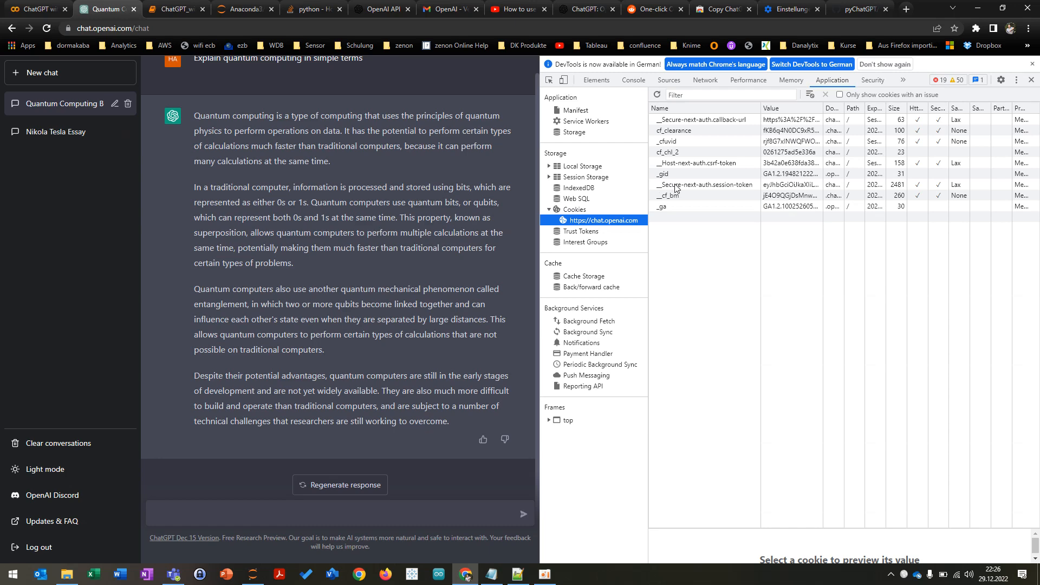
click(704, 185)
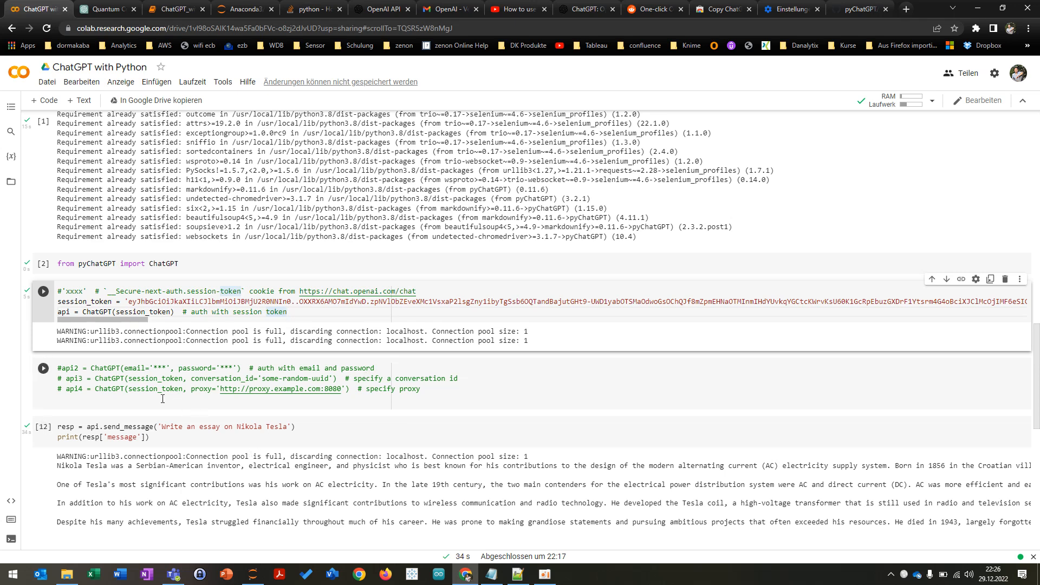
mouse_move(408, 408)
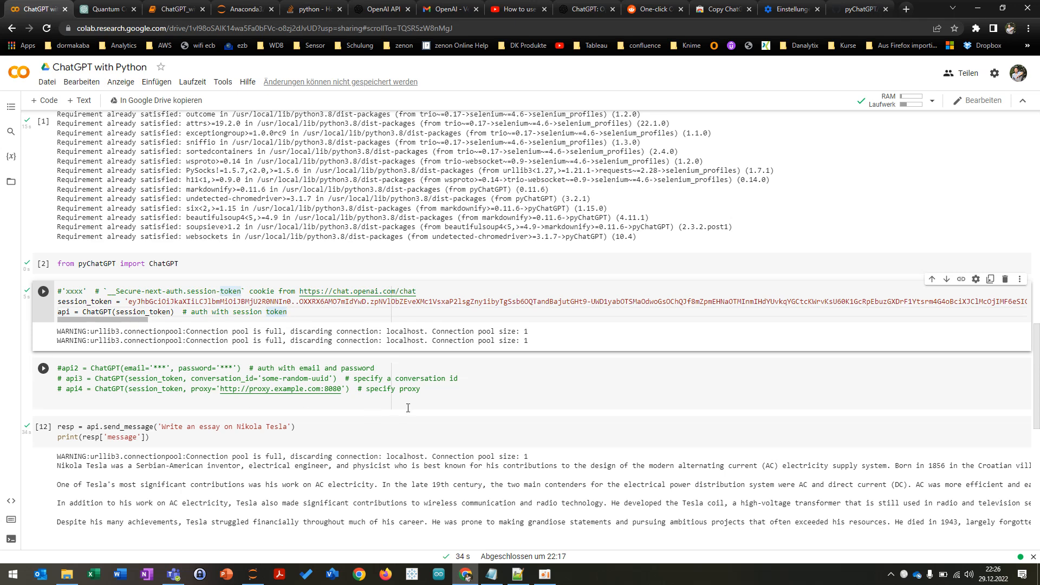
Scroll past the Tesla essay output to the reset_conversation cell.
scroll(down, 3)
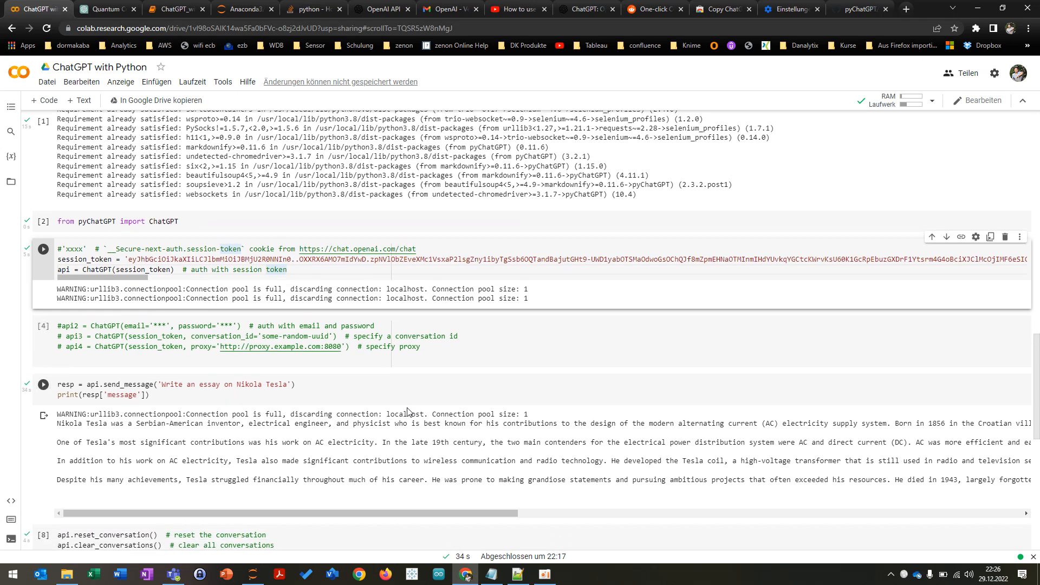
scroll(down, 3)
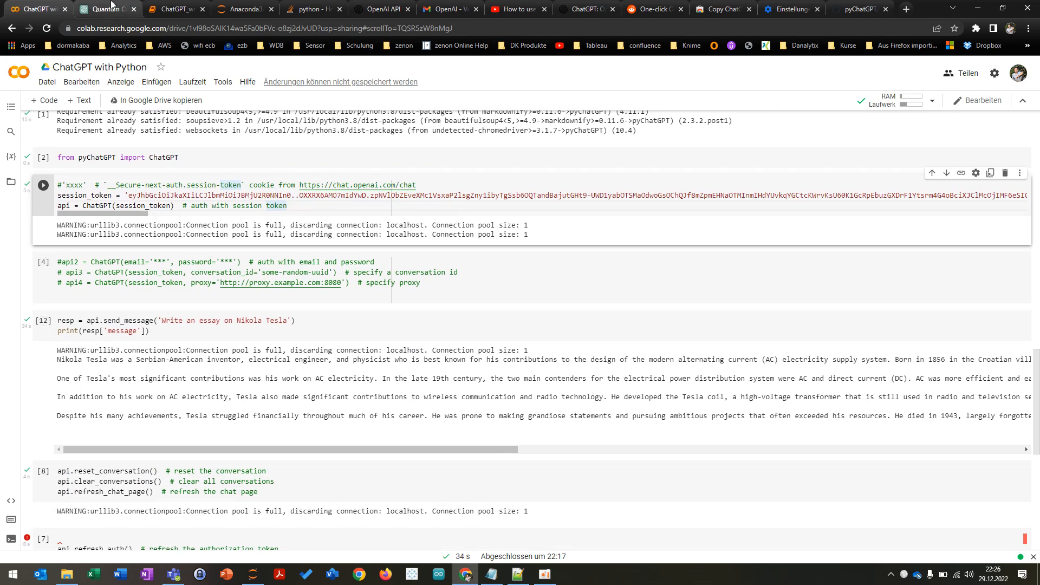
Dismiss the 'DevTools is now available in German' banner on the ChatGPT tab.
click(106, 9)
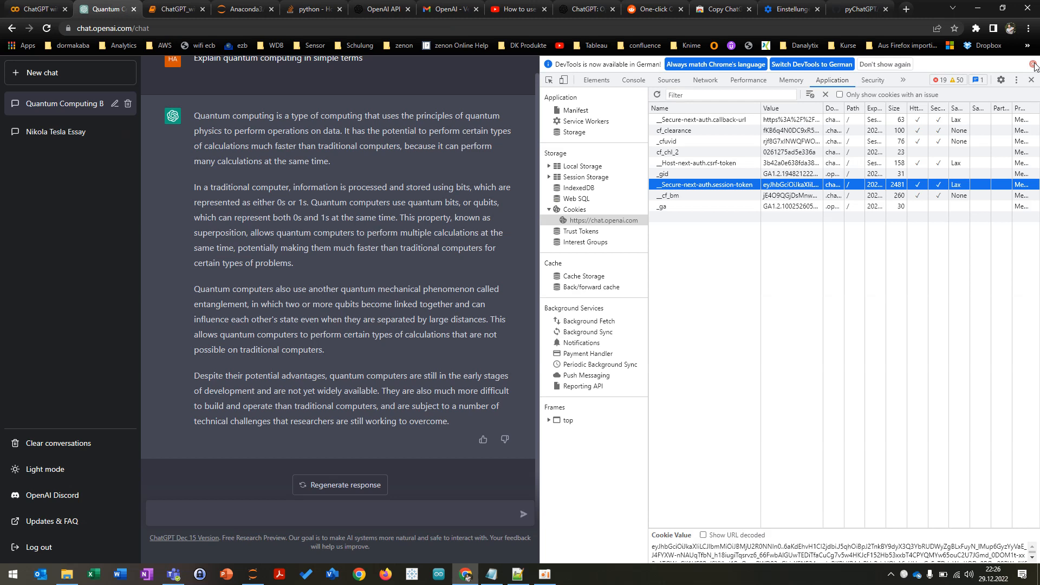
click(1033, 64)
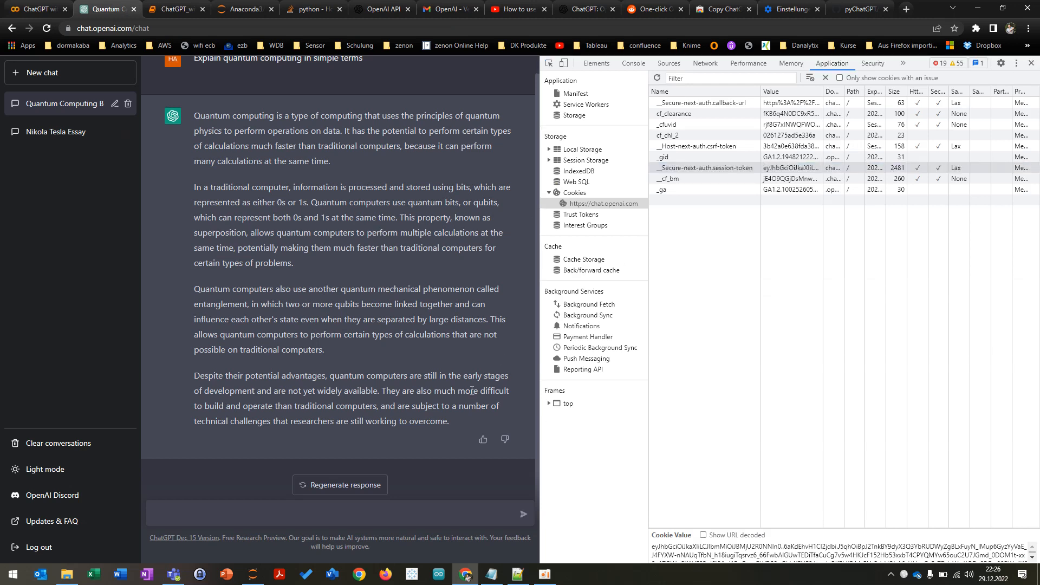
mouse_move(325, 280)
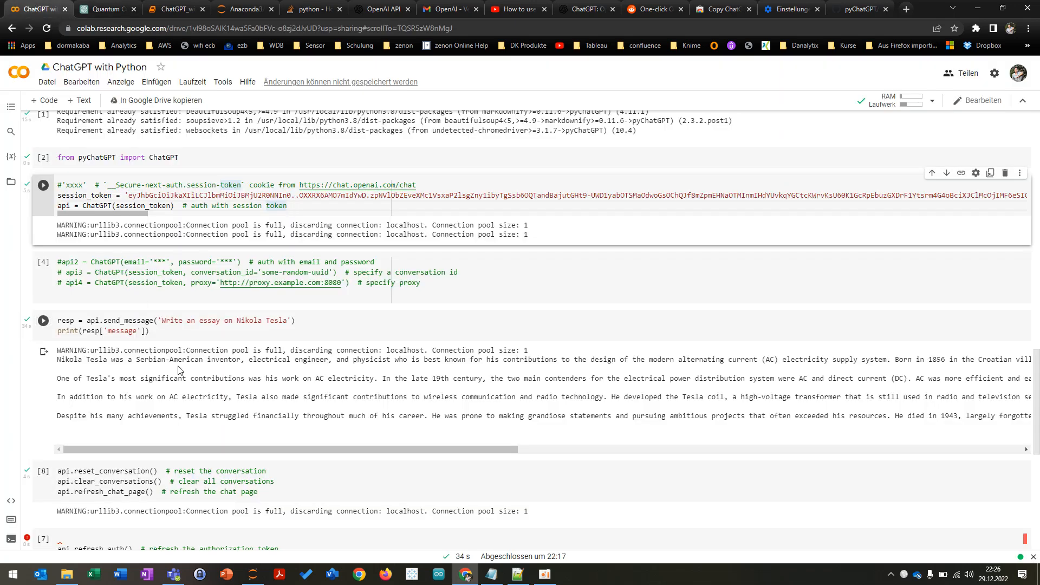
mouse_move(104, 327)
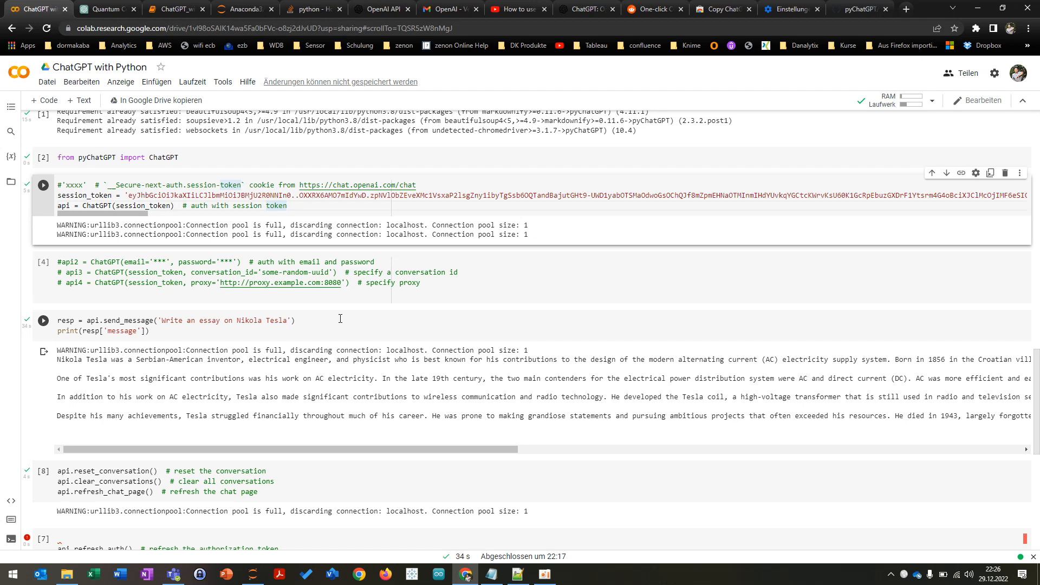
mouse_move(104, 356)
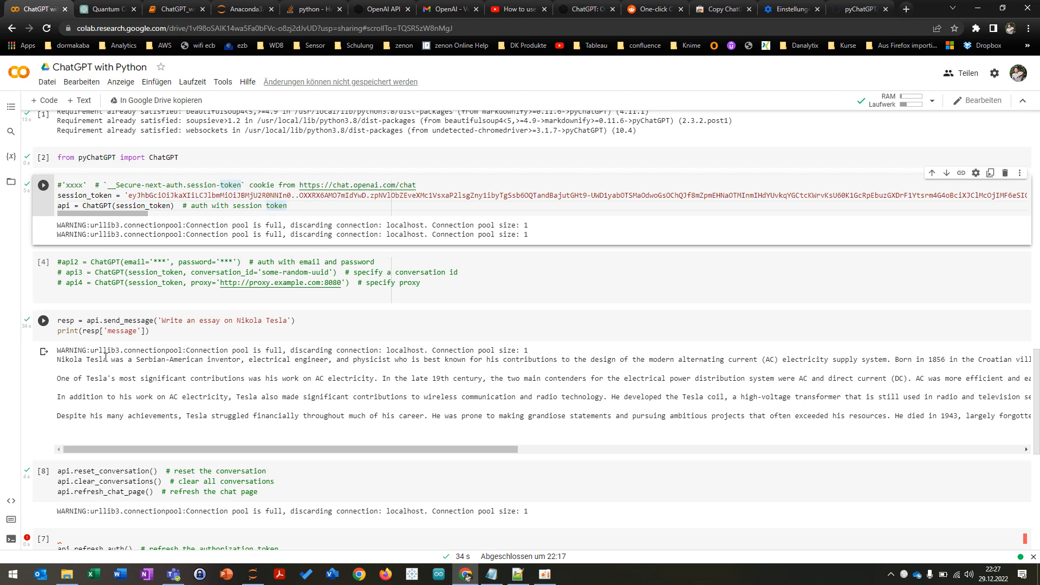
mouse_move(271, 390)
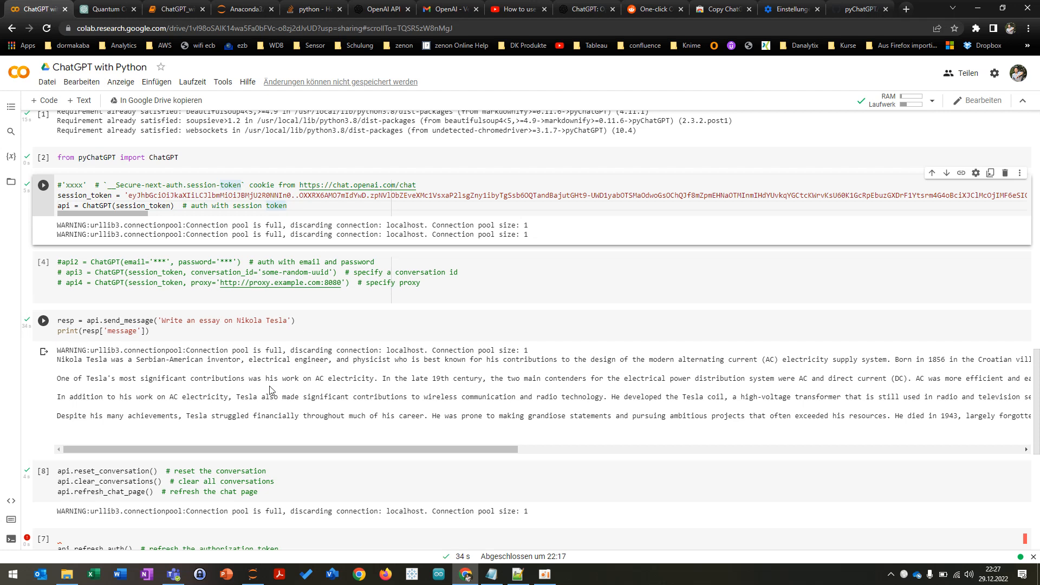
mouse_move(295, 390)
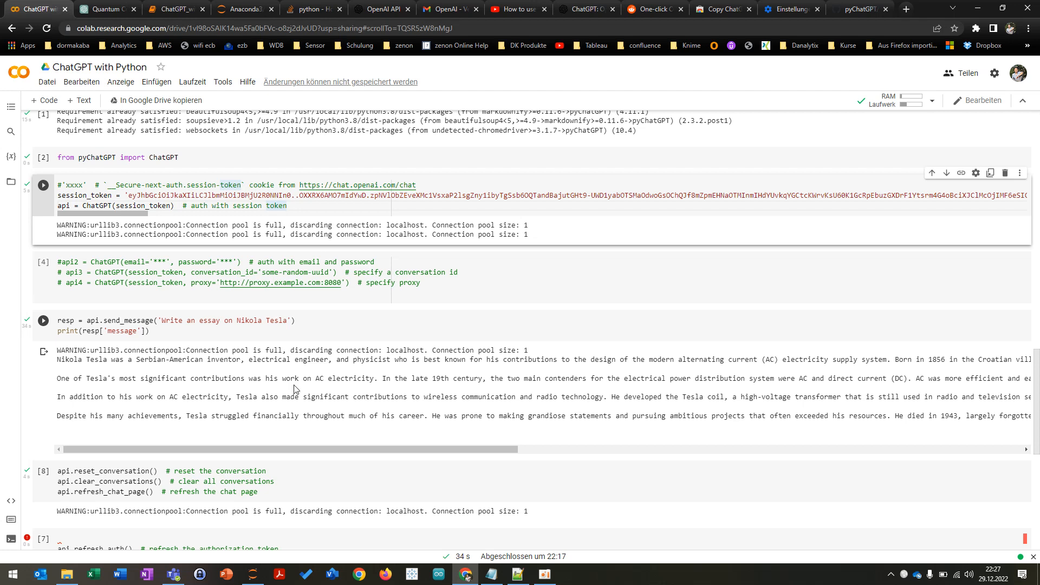
Scroll down to the refresh_auth cell showing the AttributeError and click into the notebook.
scroll(down, 3)
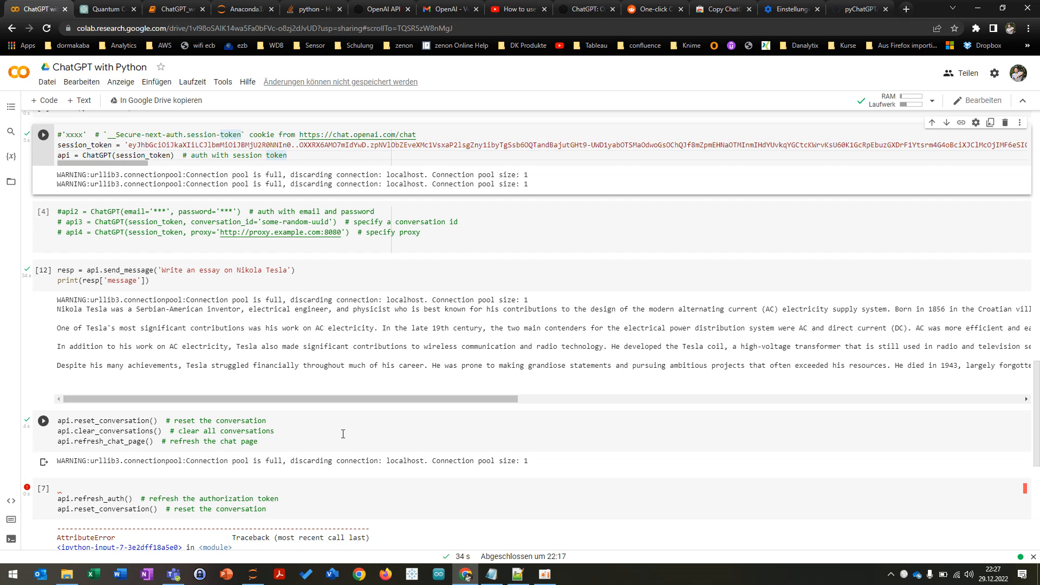
click(42, 420)
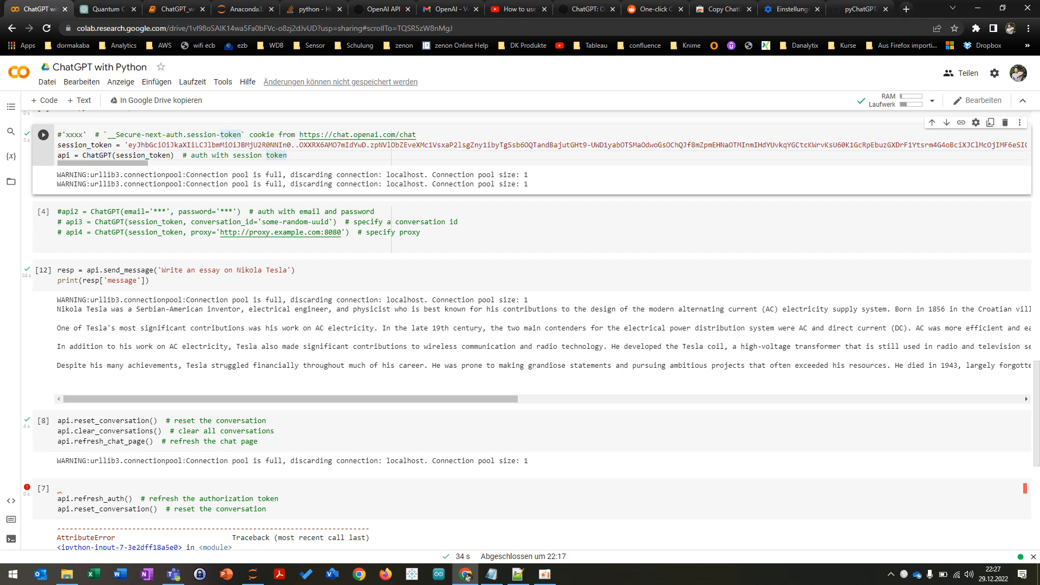